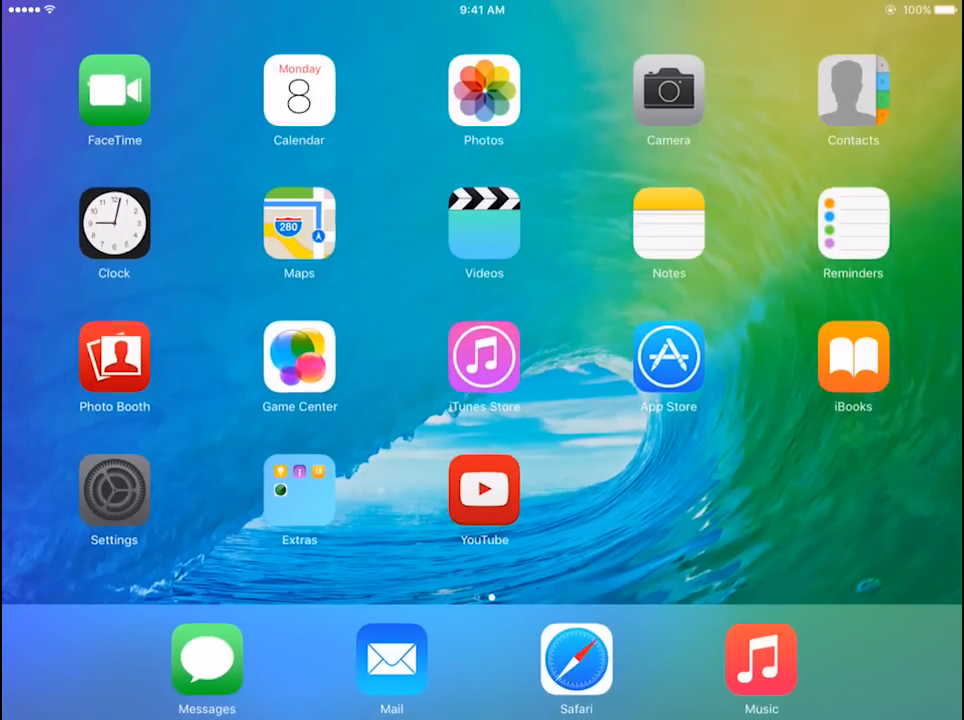
# View the device's About details under Settings > General.
pyautogui.click(114, 488)
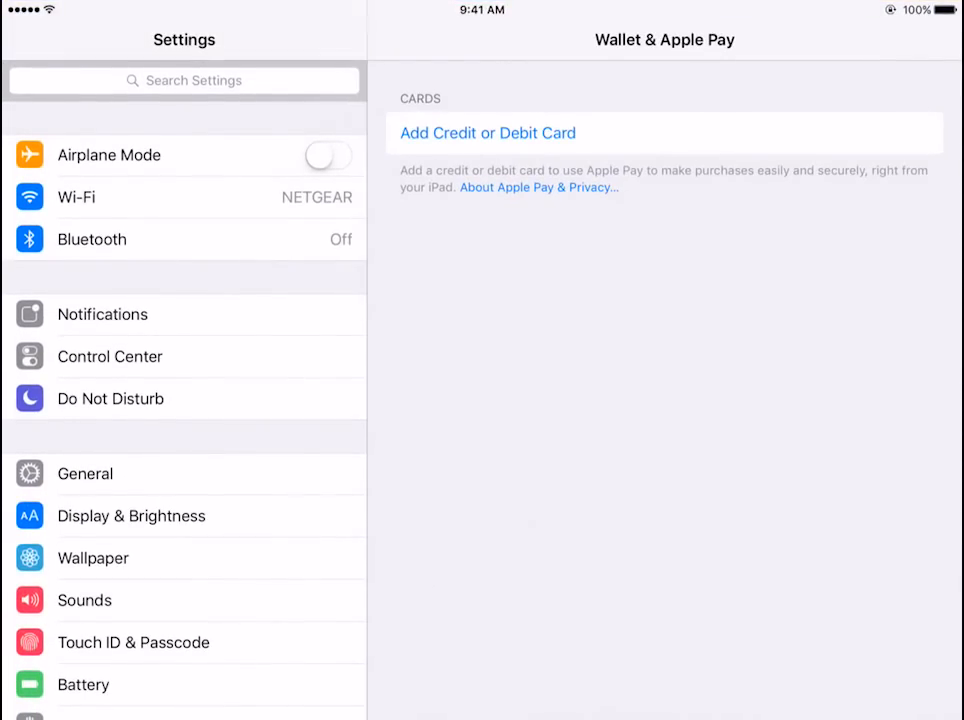
pyautogui.click(84, 472)
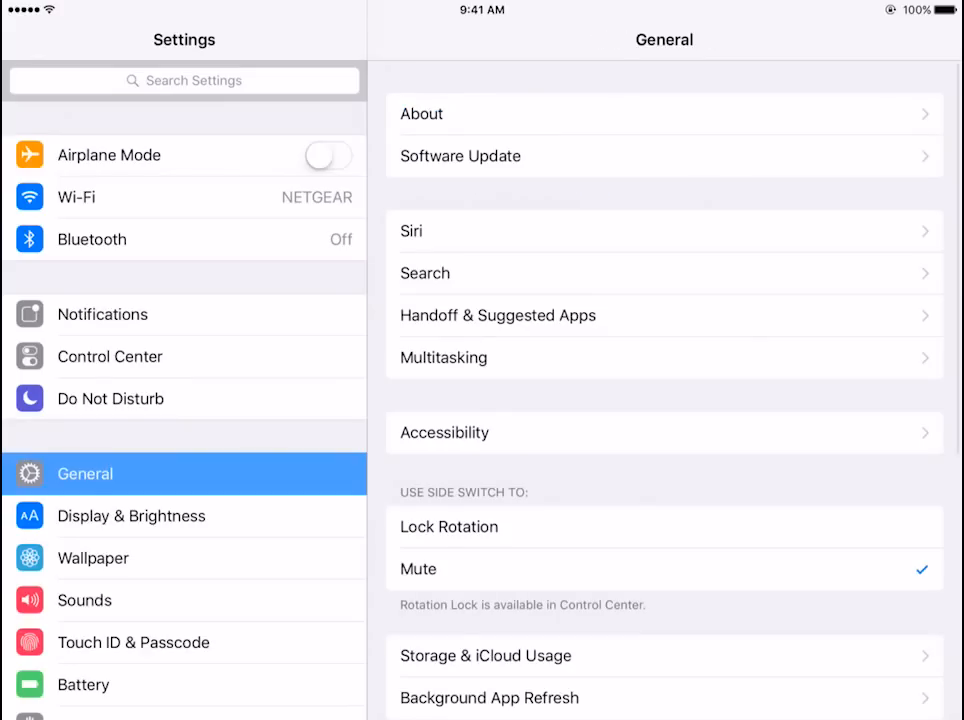
pyautogui.click(420, 112)
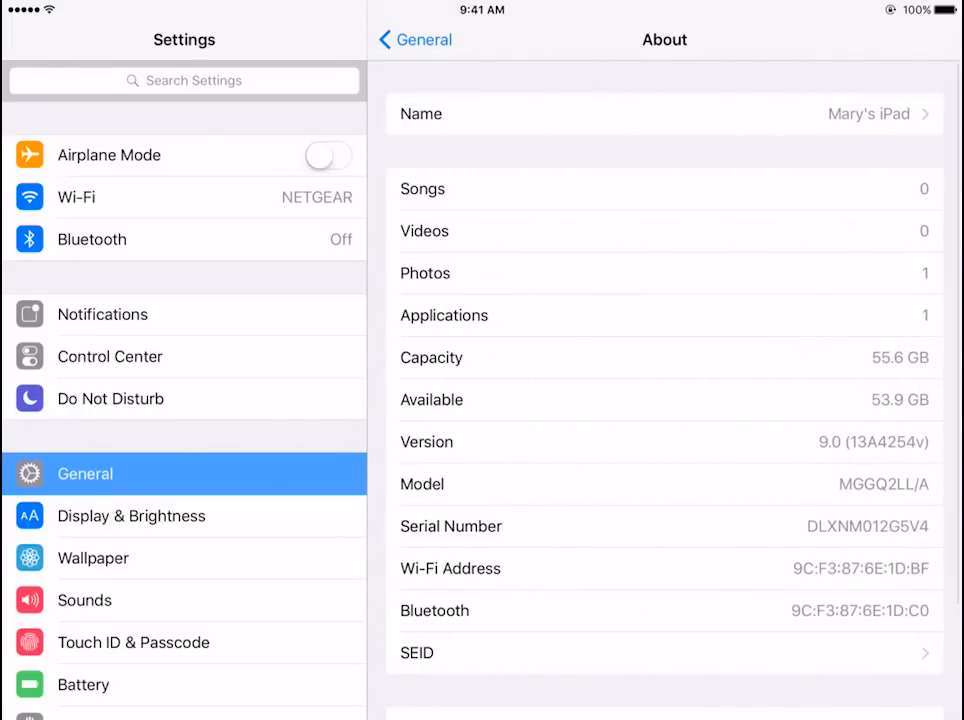
pyautogui.scroll(-3)
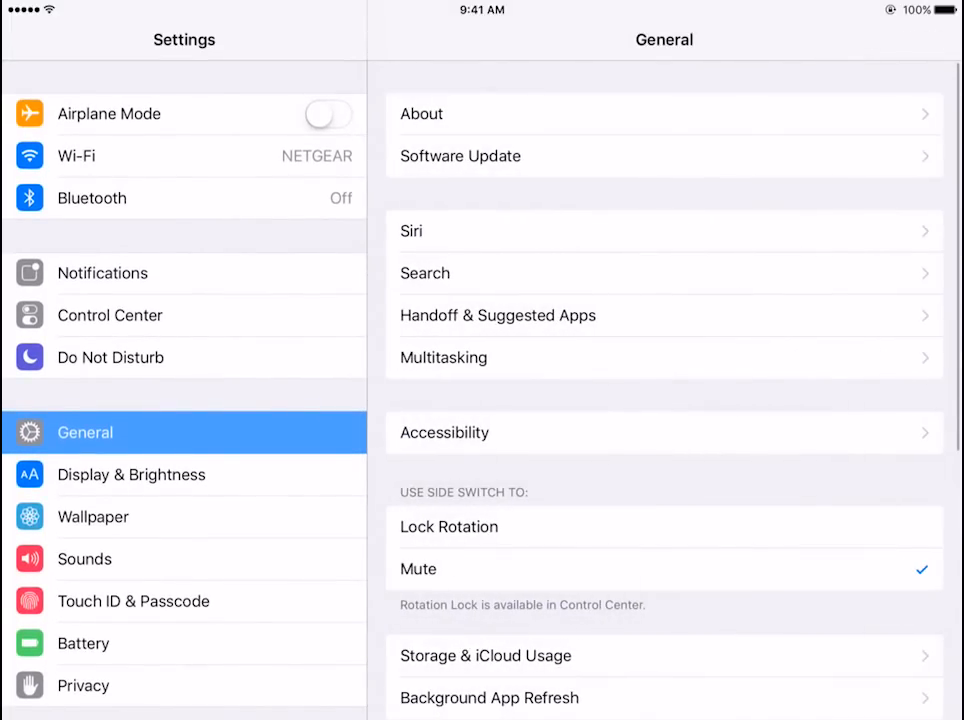
# Show the Multitasking settings page with Safari alongside in Slide Over.
pyautogui.click(444, 356)
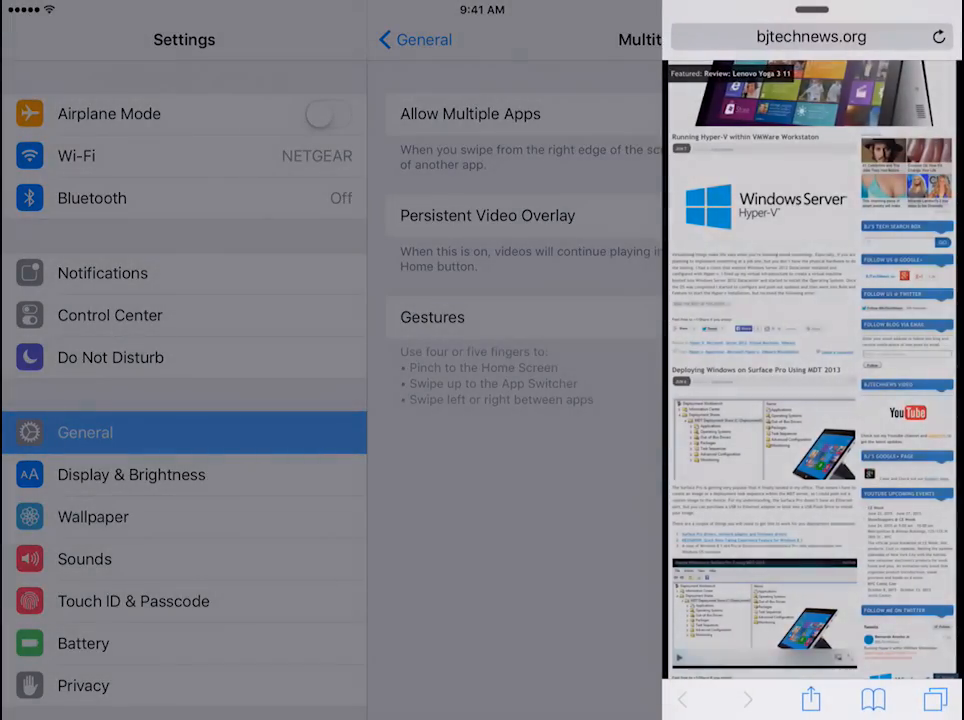
pyautogui.scroll(-3)
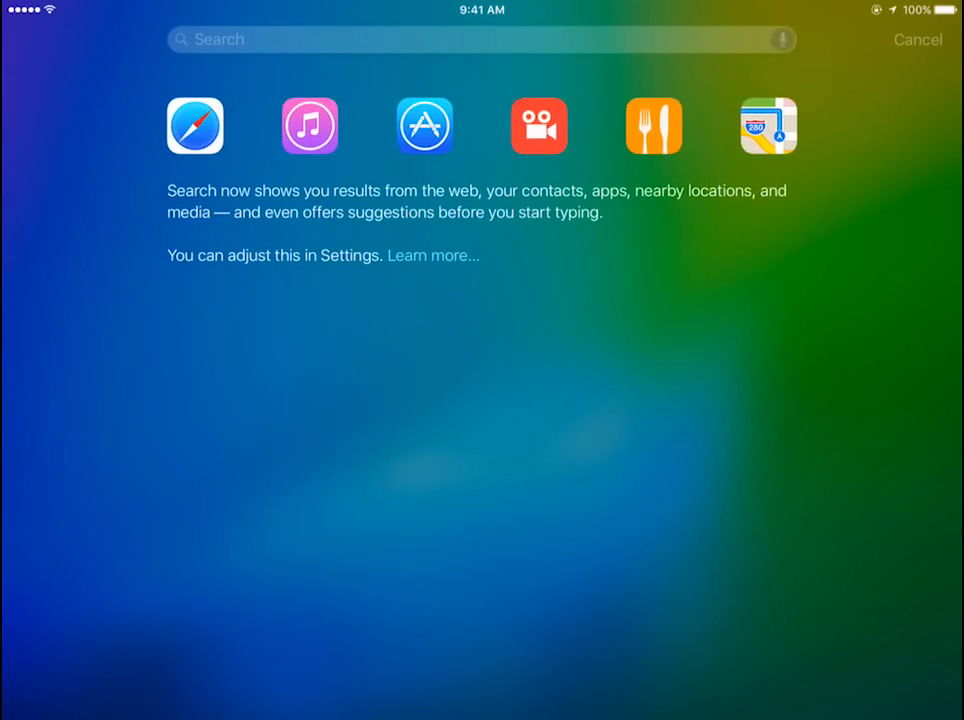
# Search Spotlight for 'youtube'.
pyautogui.write('you')
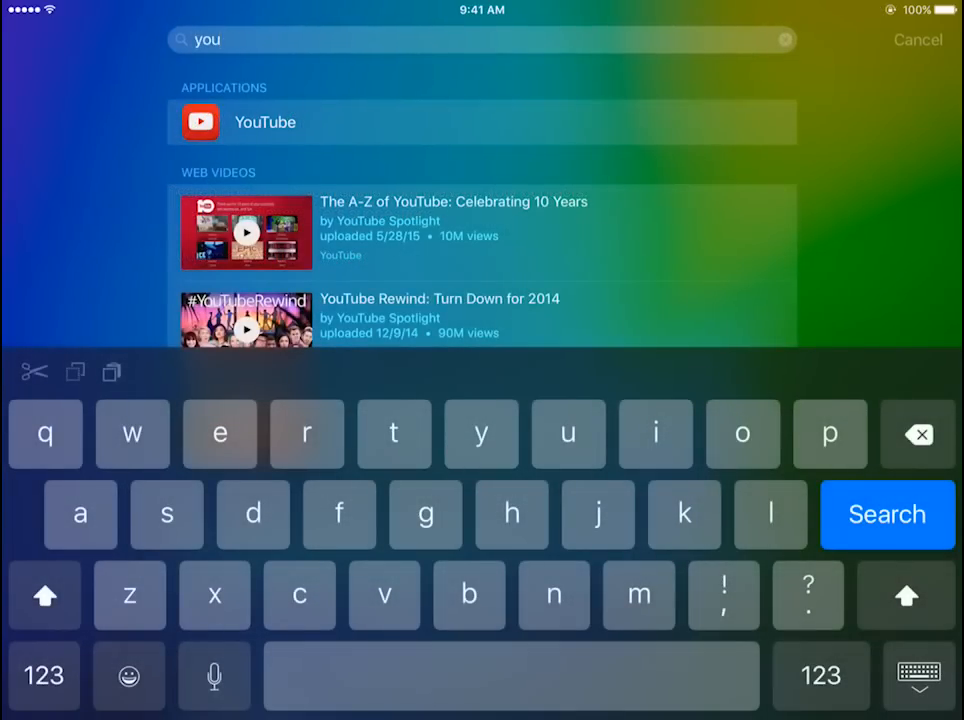
pyautogui.write('tu')
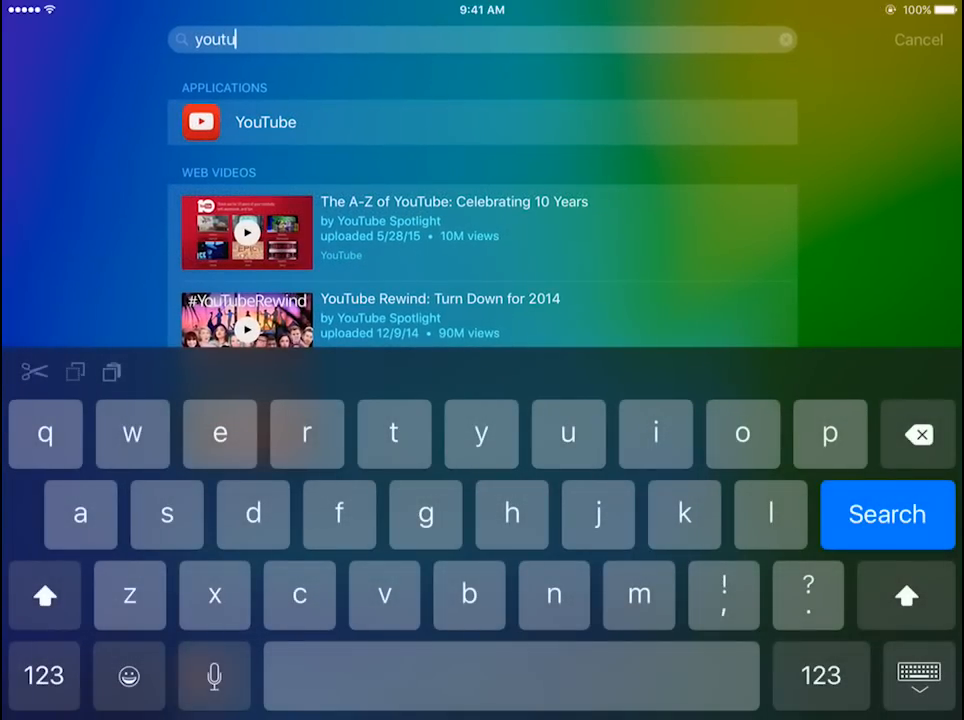
pyautogui.write('be')
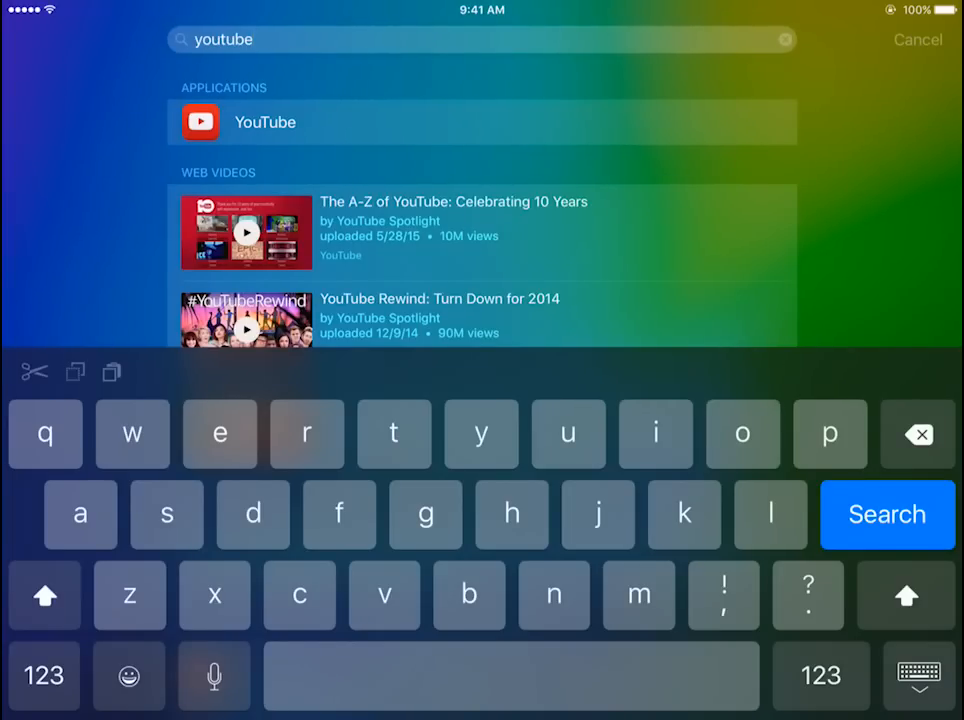
# Browse the app, video, news and Bing results for youtube, then return to the home screen.
pyautogui.click(916, 672)
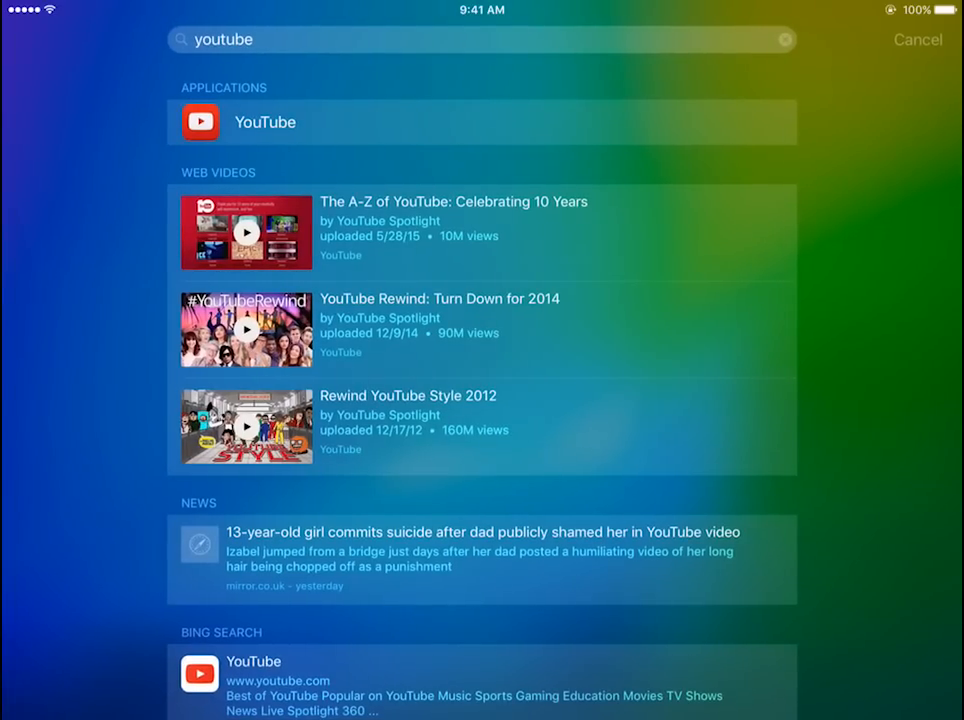
pyautogui.scroll(-3)
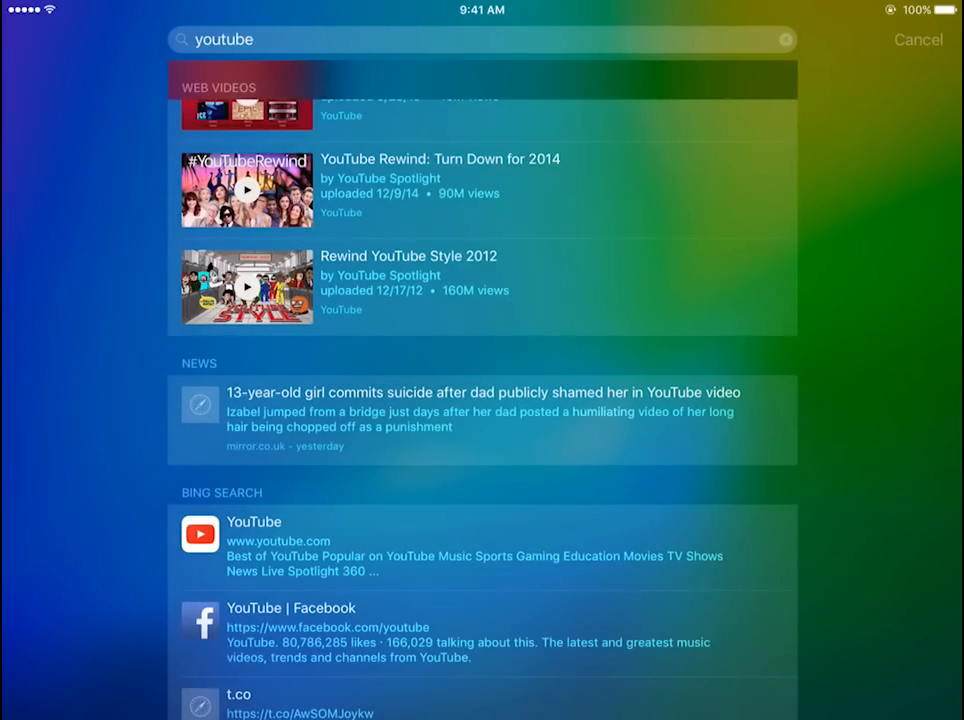
pyautogui.scroll(-3)
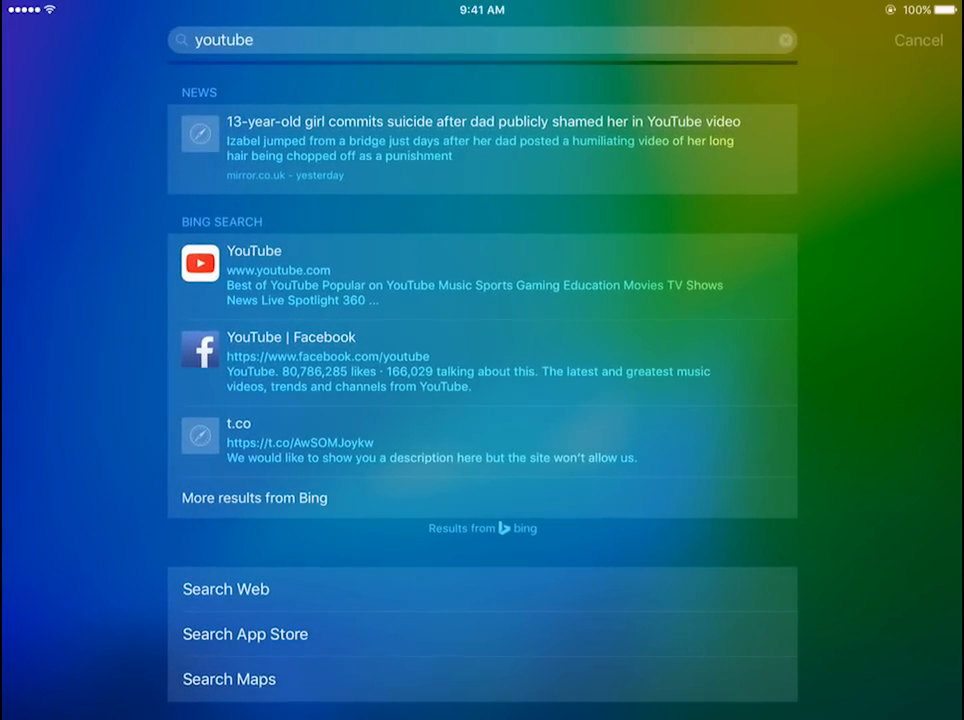
pyautogui.click(916, 40)
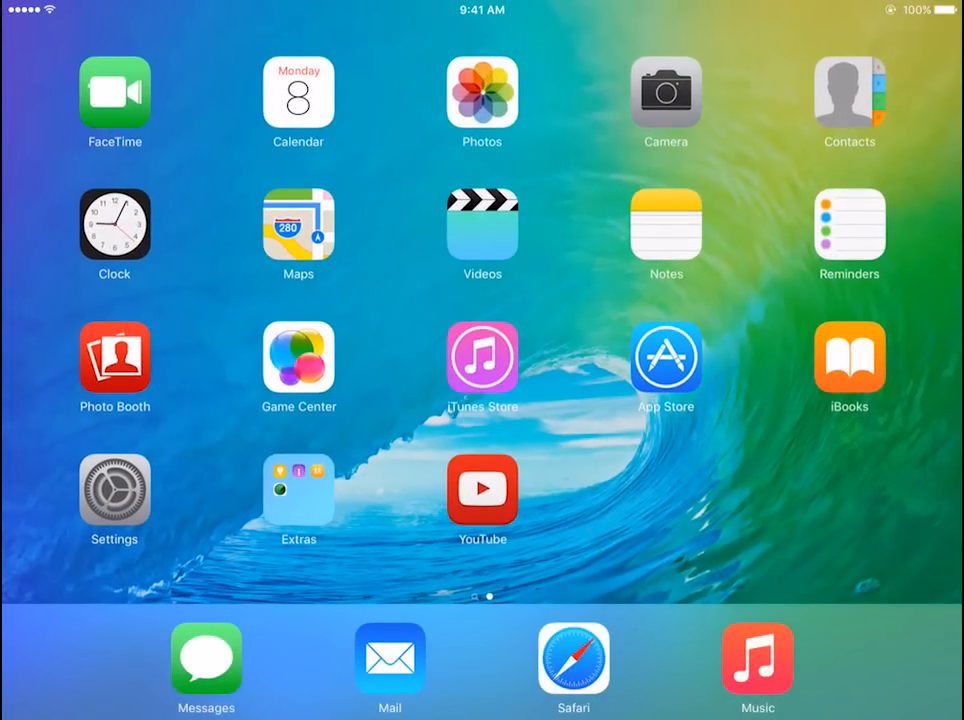
# Create a new Notes note with a freehand scribble sketch.
pyautogui.click(664, 218)
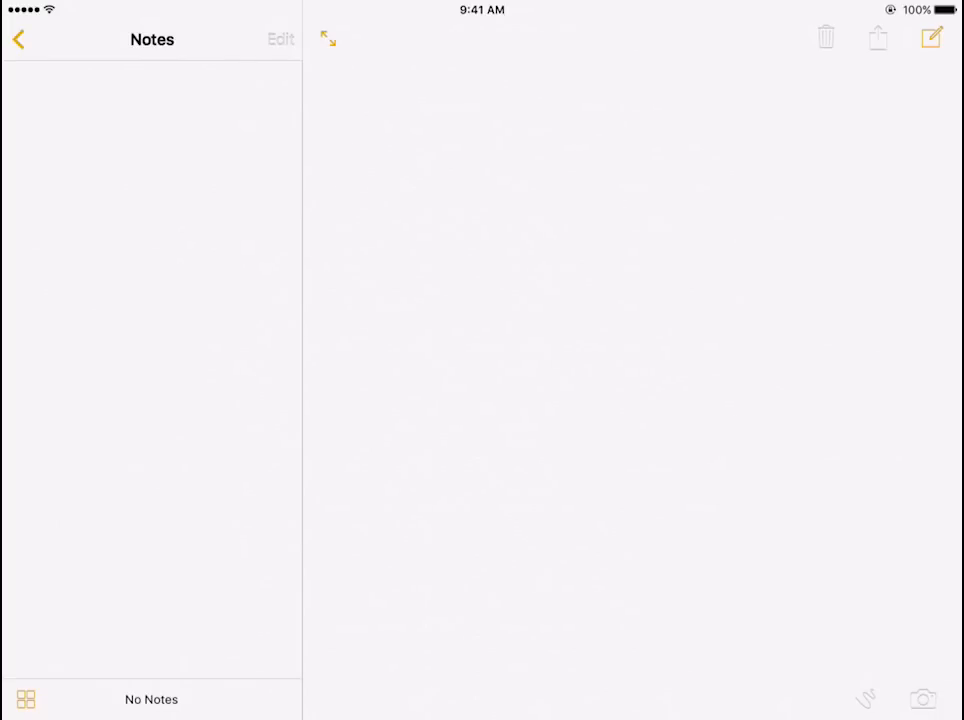
pyautogui.click(930, 38)
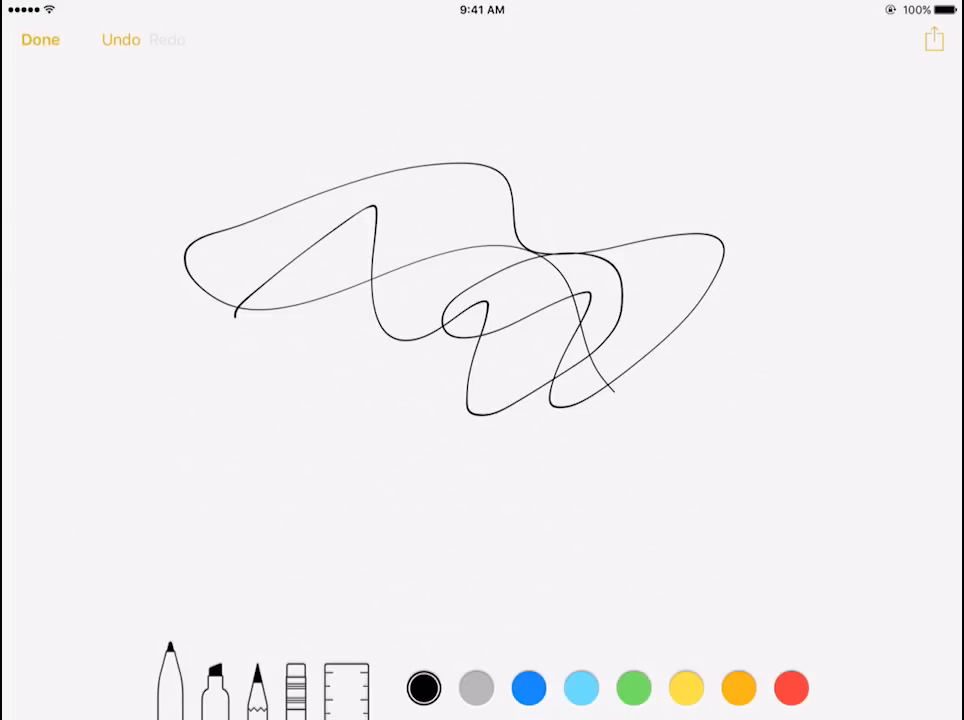
pyautogui.click(40, 40)
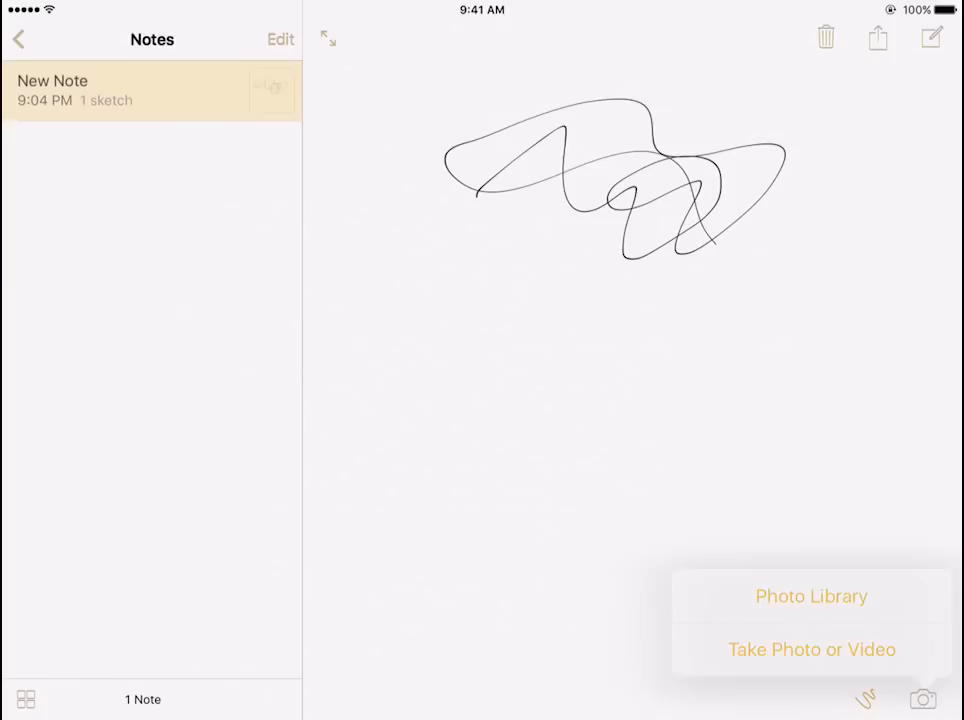
# Insert a photo from the Photo Library Moments album below the sketch.
pyautogui.click(812, 596)
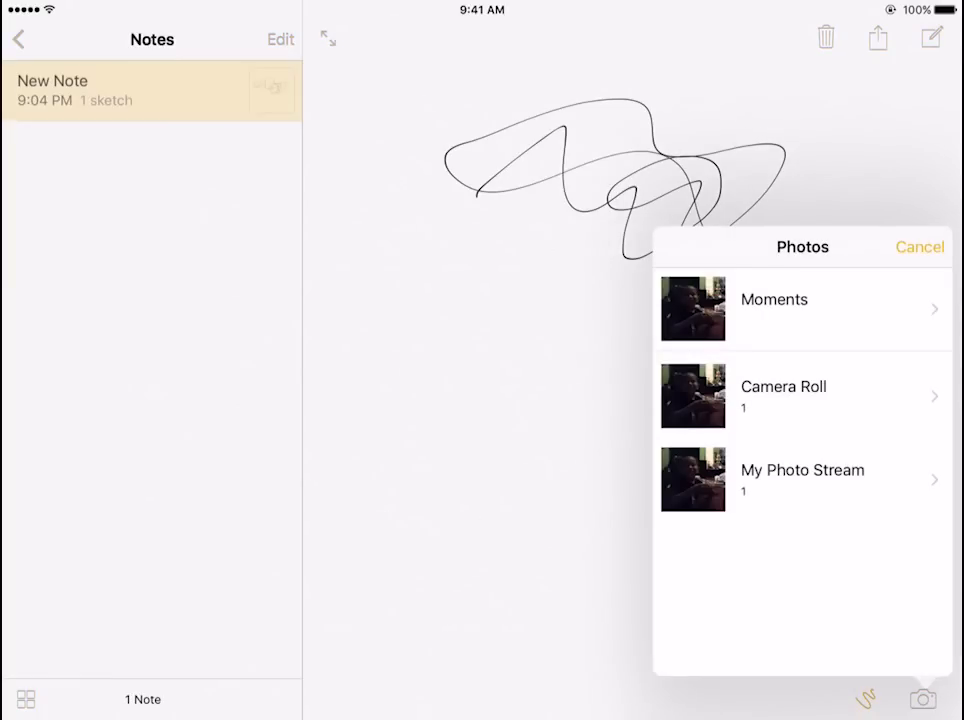
pyautogui.click(774, 300)
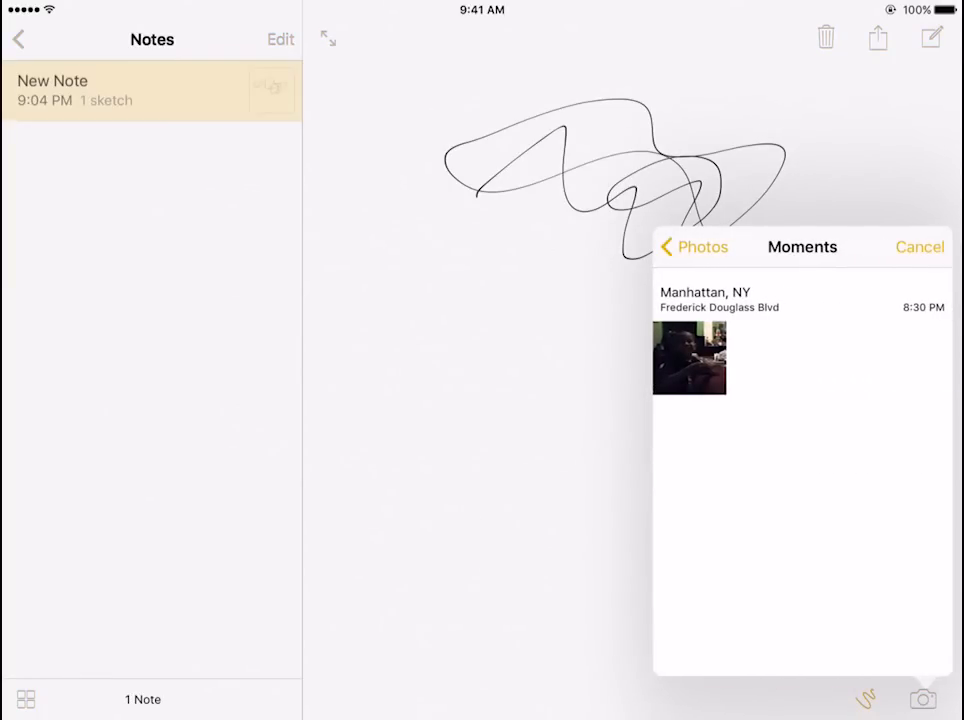
pyautogui.click(688, 358)
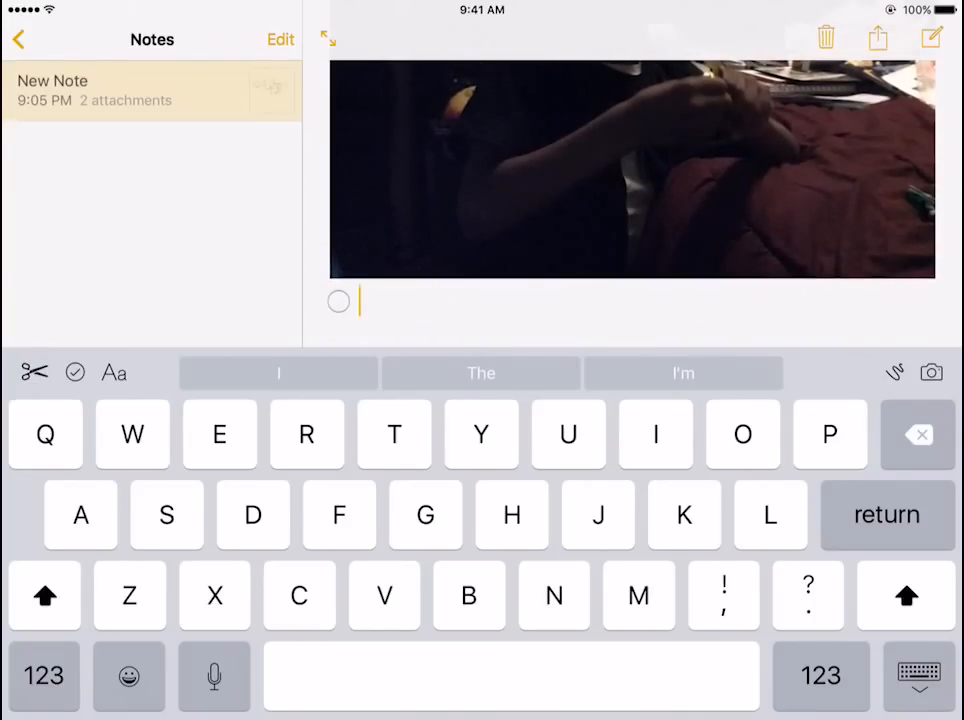
# Add checklist items reading 'Hello' beneath the photo.
pyautogui.write('Hello')
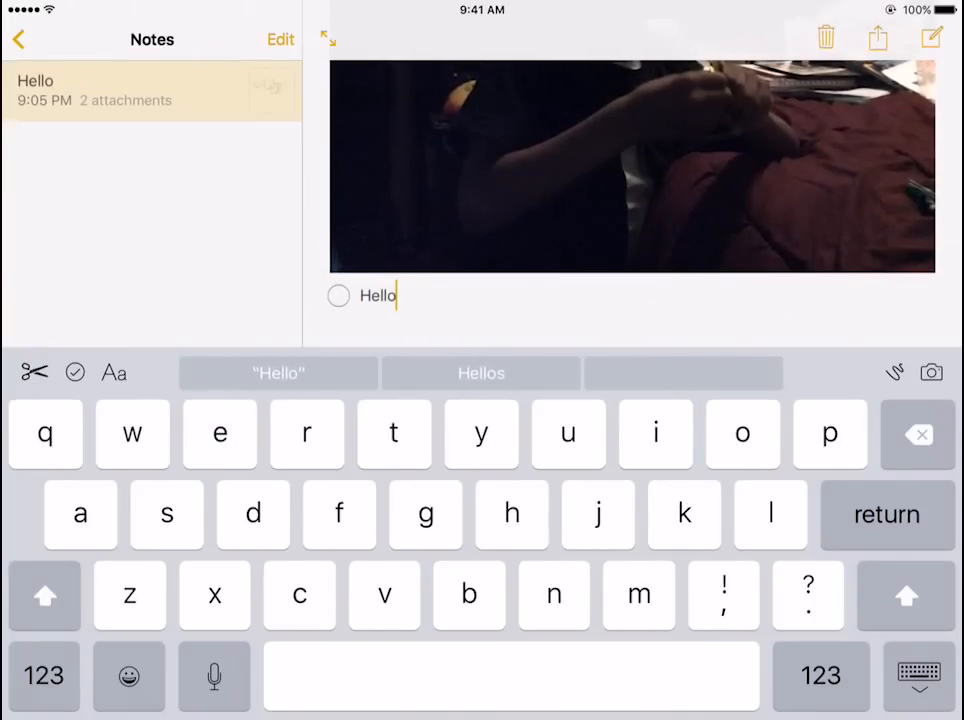
pyautogui.press('return')
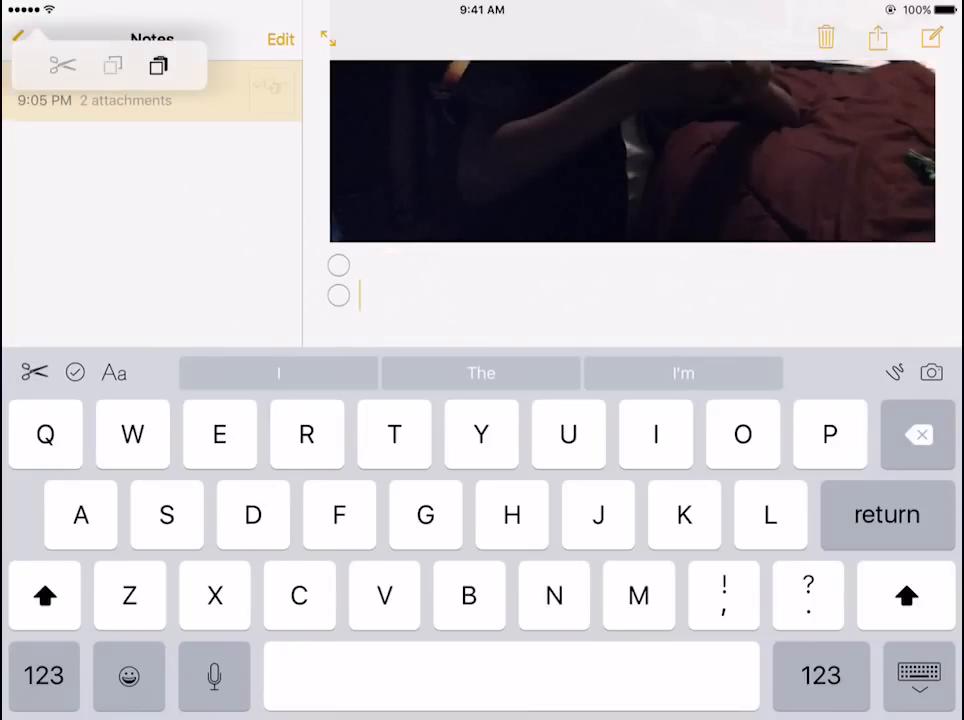
pyautogui.write('Hello')
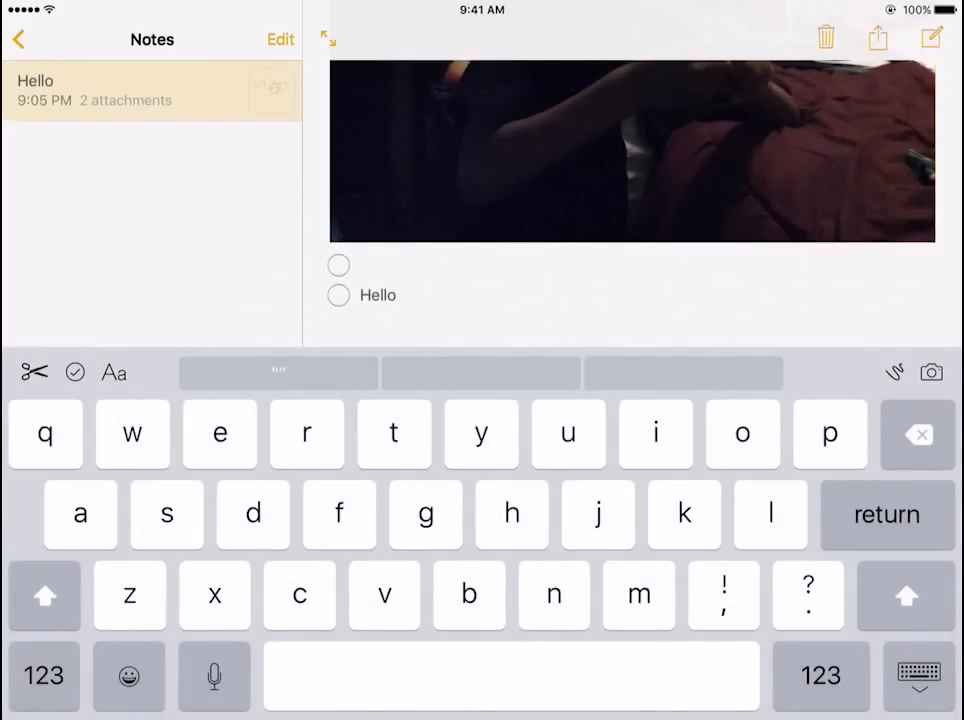
# Show the note's text style options (title, heading, body, lists).
pyautogui.click(114, 372)
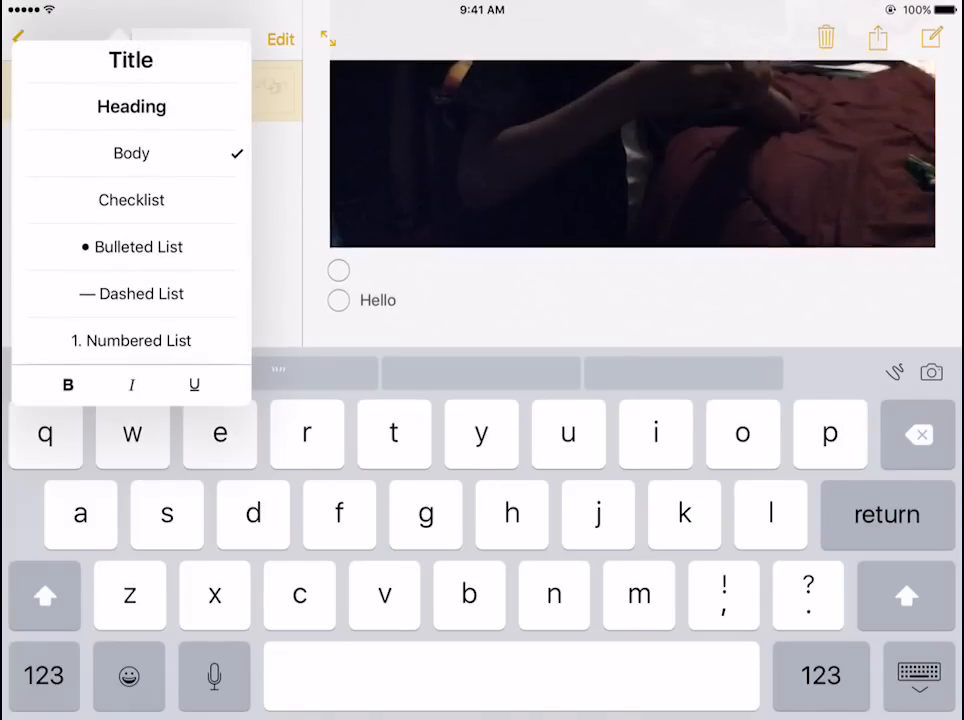
pyautogui.moveTo(132, 106)
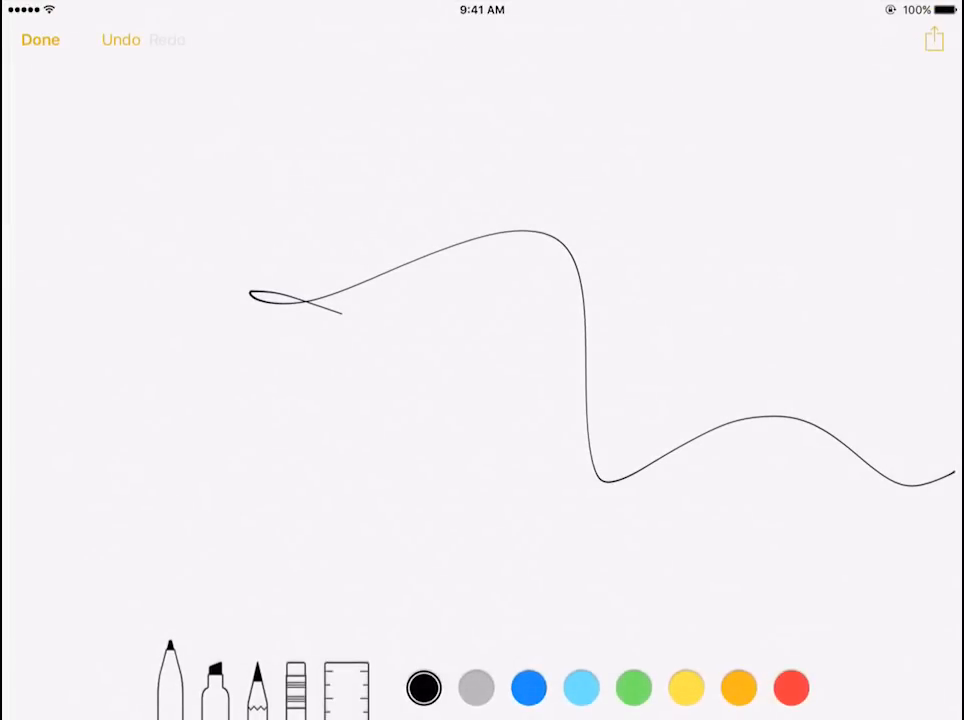
# Insert the second sketch into the note and bring up the picture source menu.
pyautogui.click(40, 40)
pyautogui.write('Hello')
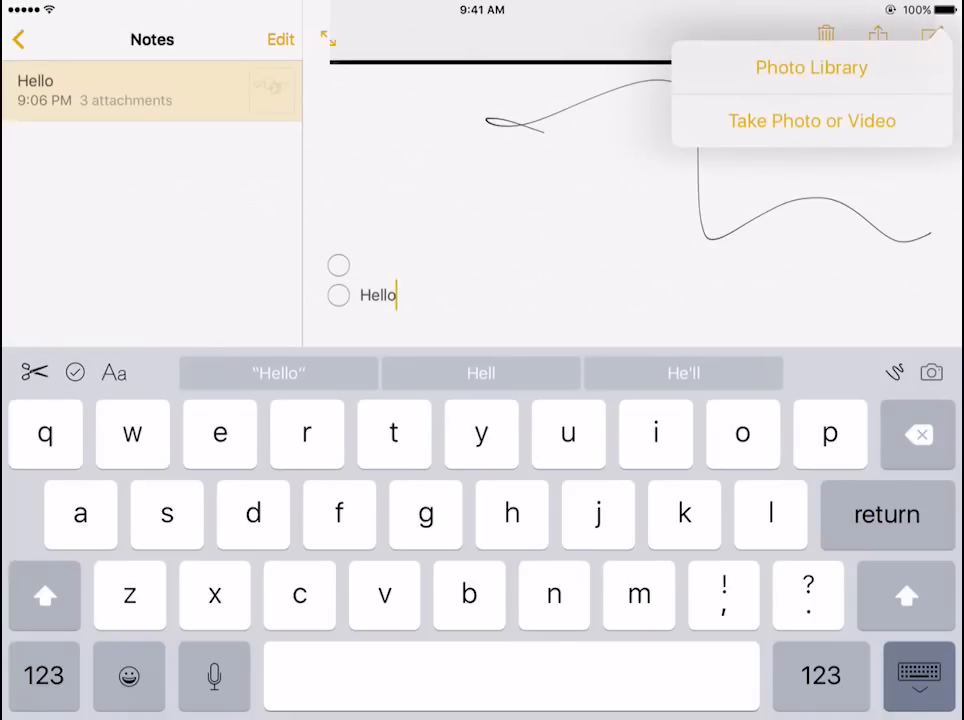
pyautogui.click(812, 120)
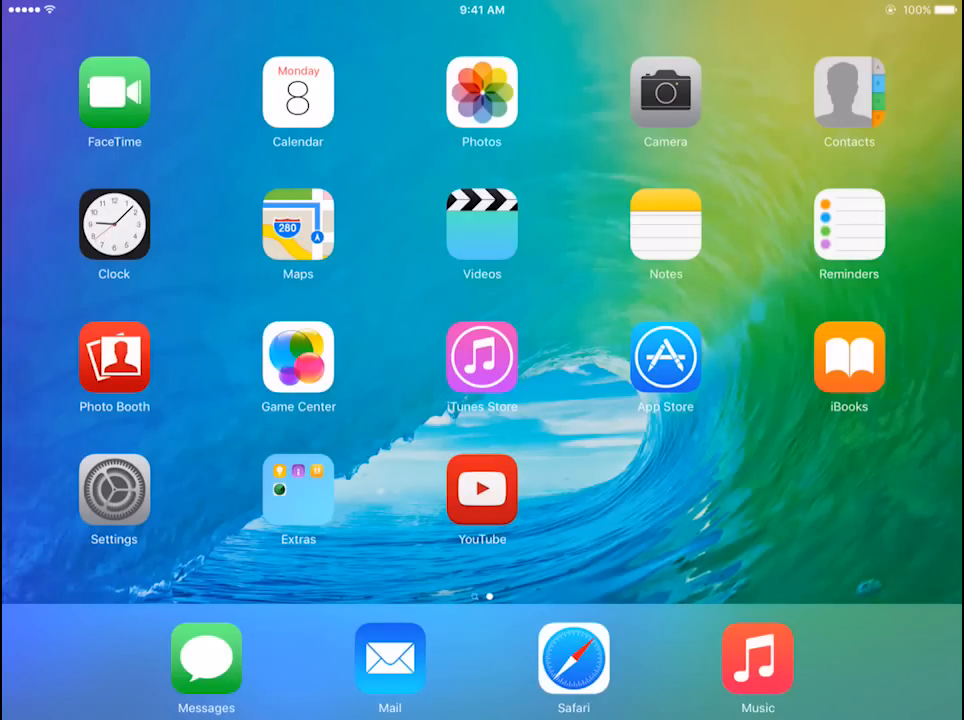
# Return to the note with Photos in Slide Over and skip the iCloud Photo Library offer.
pyautogui.click(664, 228)
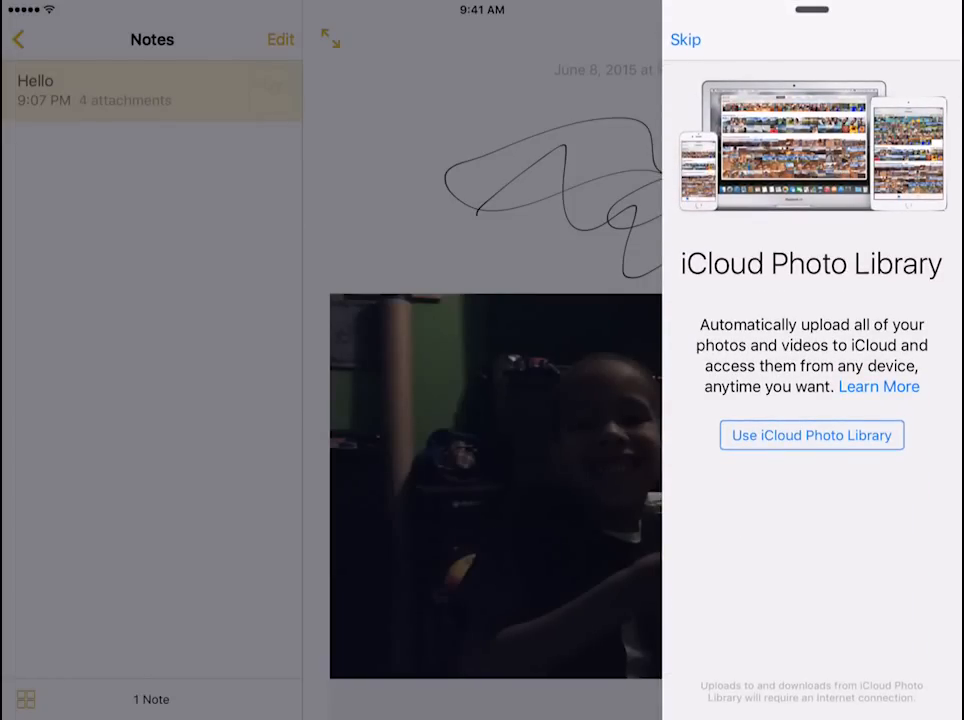
pyautogui.click(684, 40)
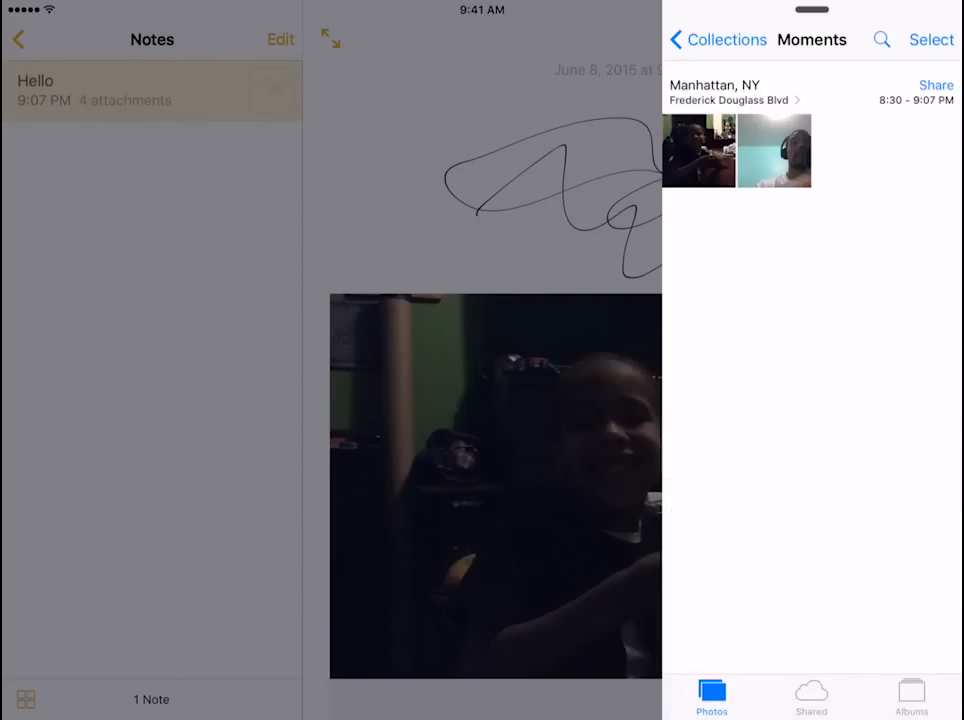